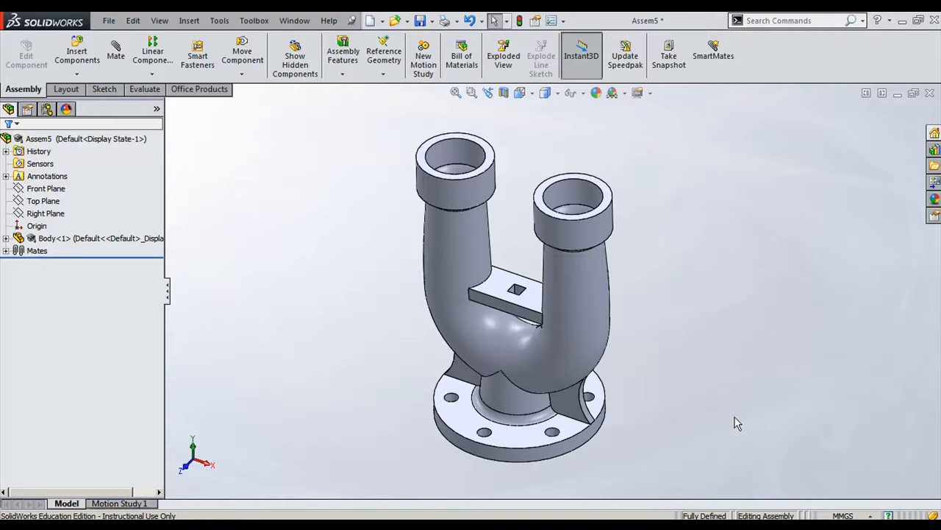
{"action": "mouse_move", "coordinate": [228, 237]}
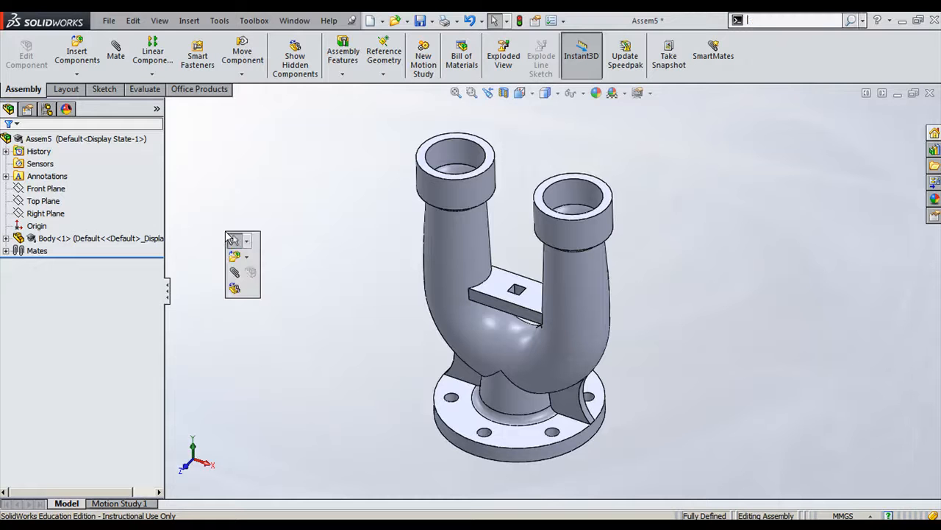
{"action": "mouse_move", "coordinate": [235, 258]}
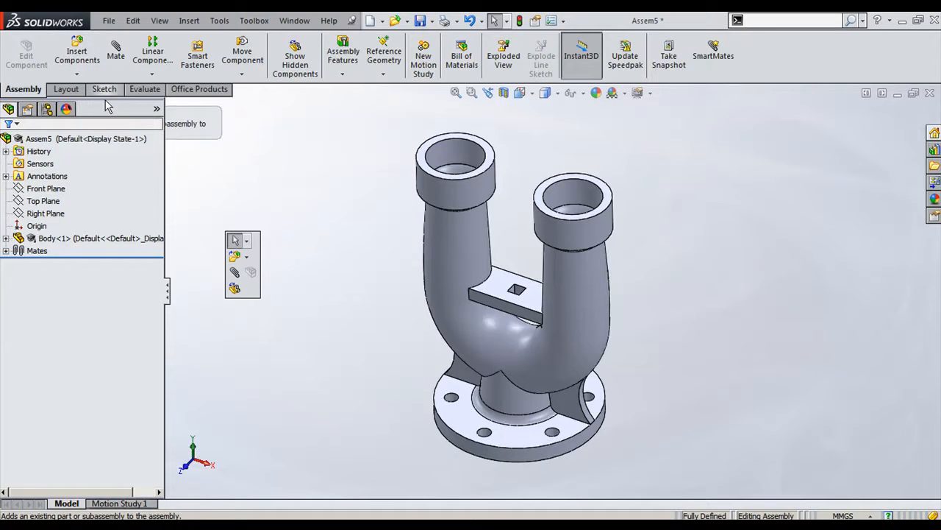
Insert the Valve seat part from the Documents library into the assembly near the body's ports.
{"action": "left_click", "coordinate": [76, 52]}
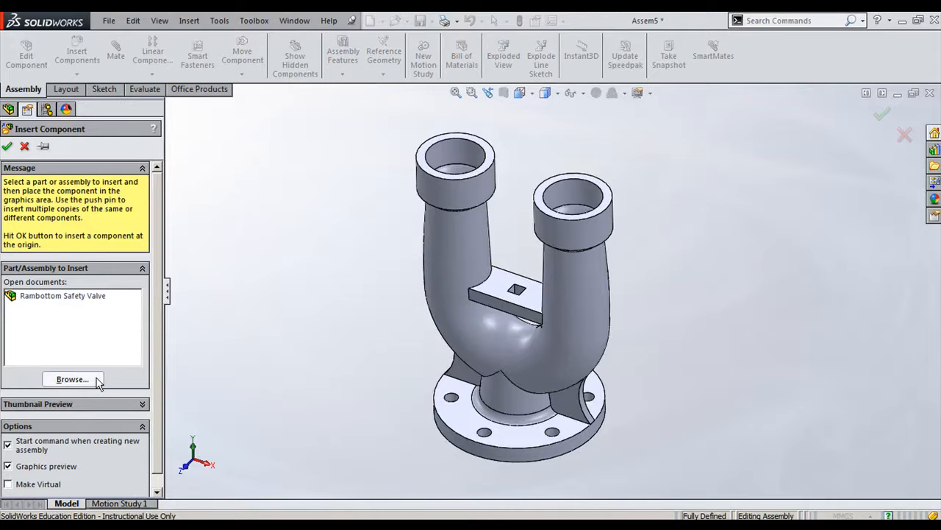
{"action": "left_click", "coordinate": [72, 379]}
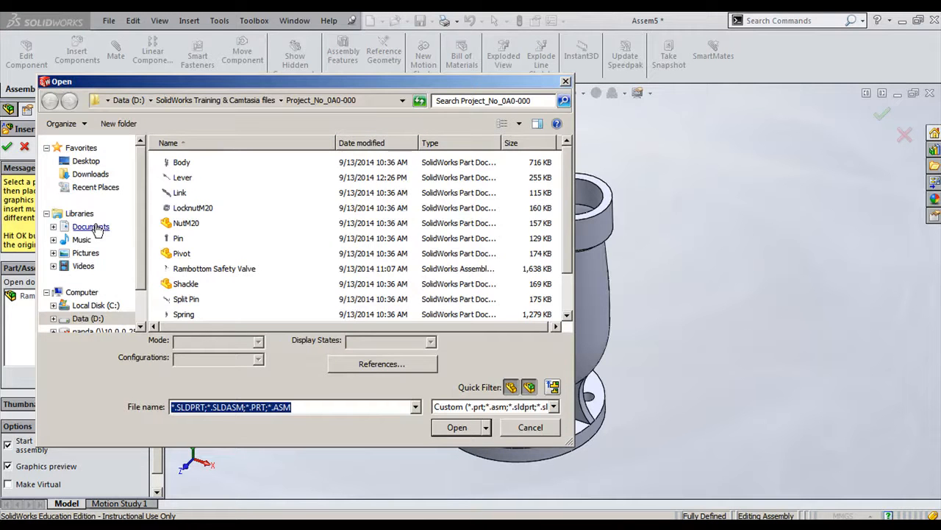
{"action": "left_click", "coordinate": [91, 226]}
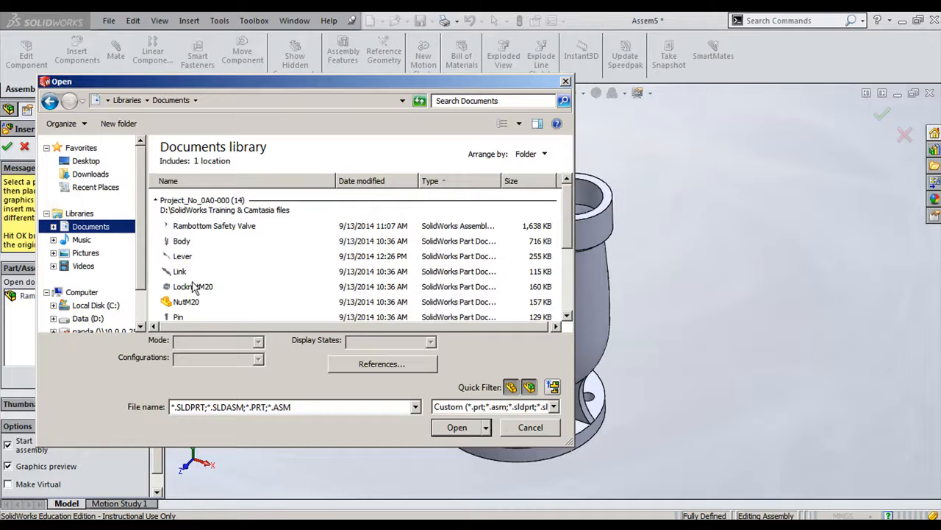
{"action": "scroll", "scroll_direction": "down", "scroll_amount": 3}
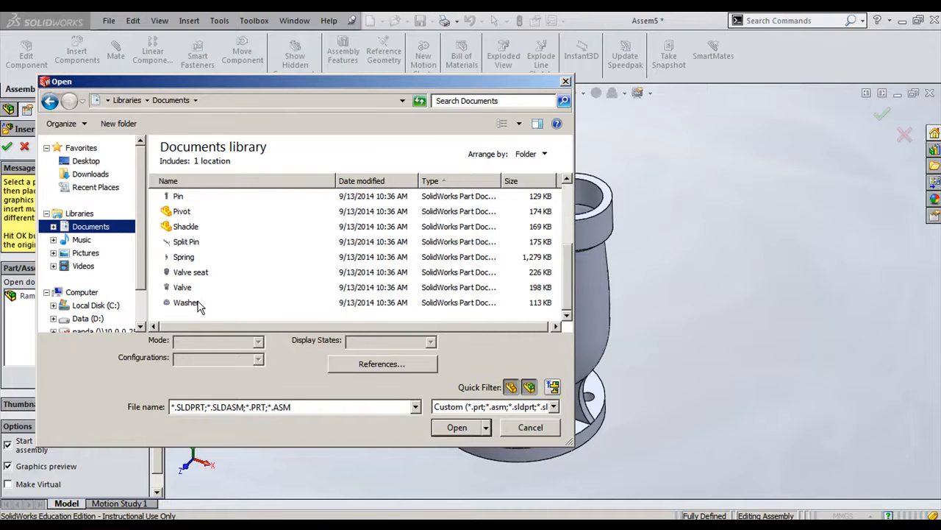
{"action": "left_click", "coordinate": [191, 271]}
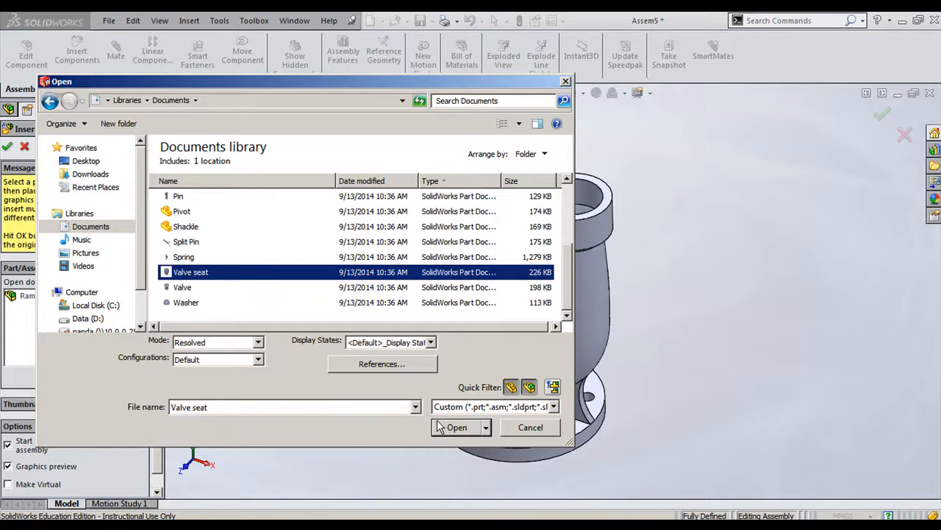
{"action": "left_click", "coordinate": [456, 427]}
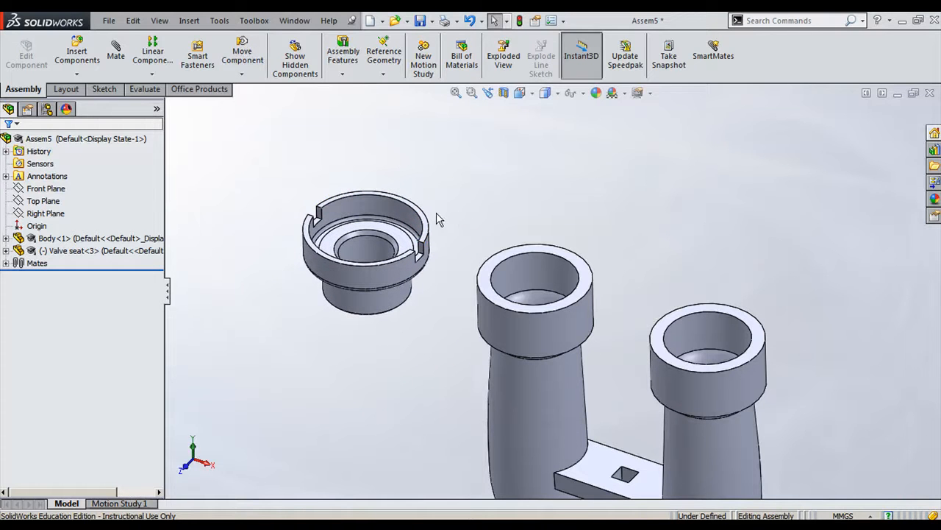
{"action": "mouse_move", "coordinate": [426, 235]}
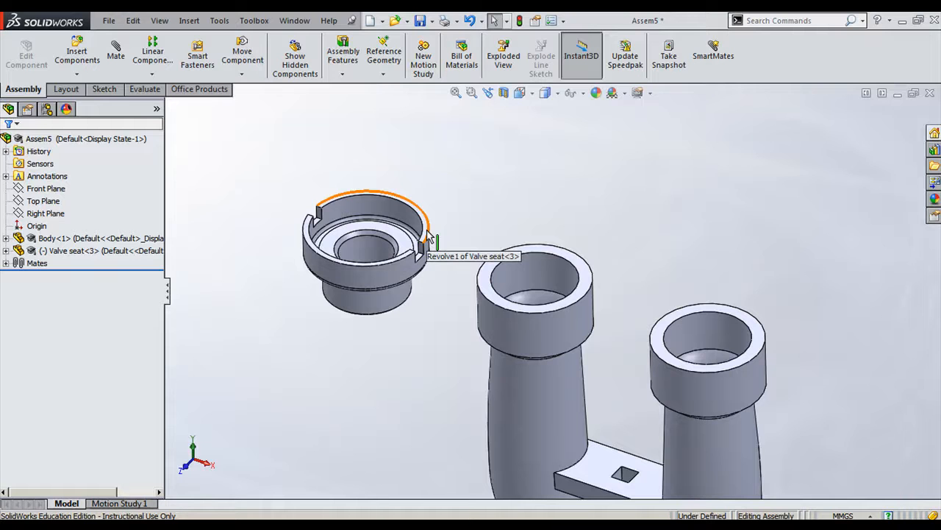
{"action": "mouse_move", "coordinate": [536, 311]}
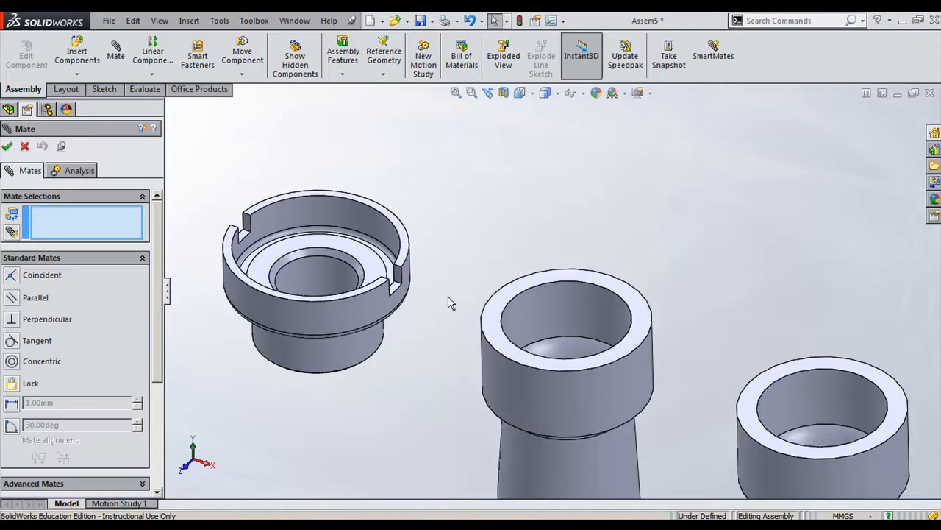
Mate the valve seat's round face concentric with the bore of the body's left port.
{"action": "left_click", "coordinate": [316, 302]}
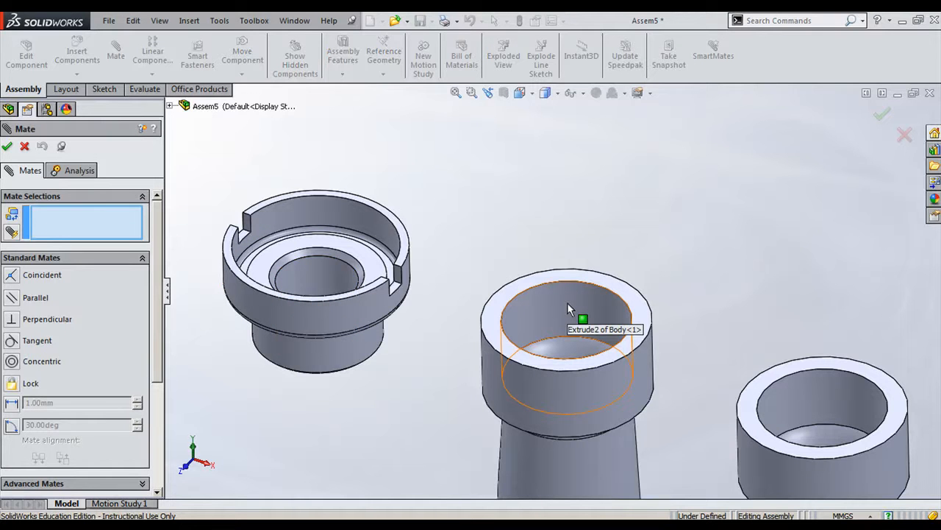
{"action": "left_click", "coordinate": [316, 280]}
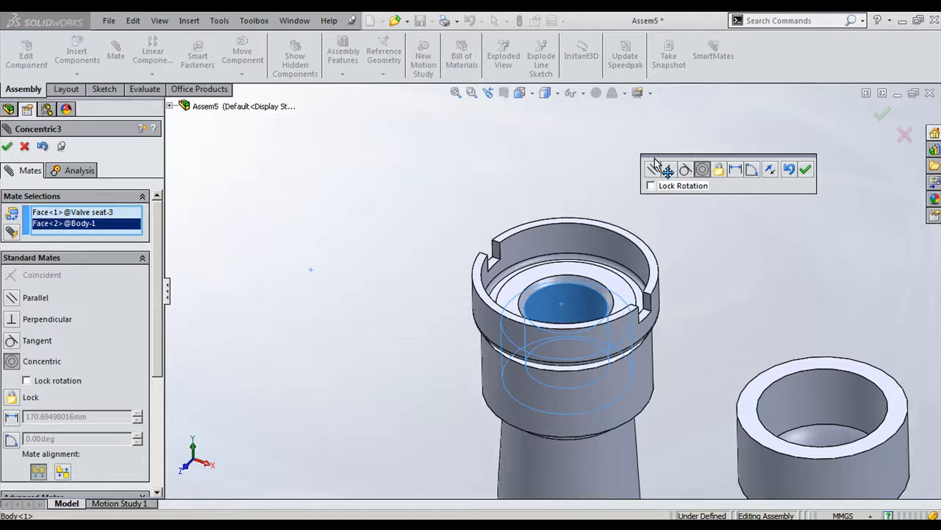
{"action": "mouse_move", "coordinate": [653, 169]}
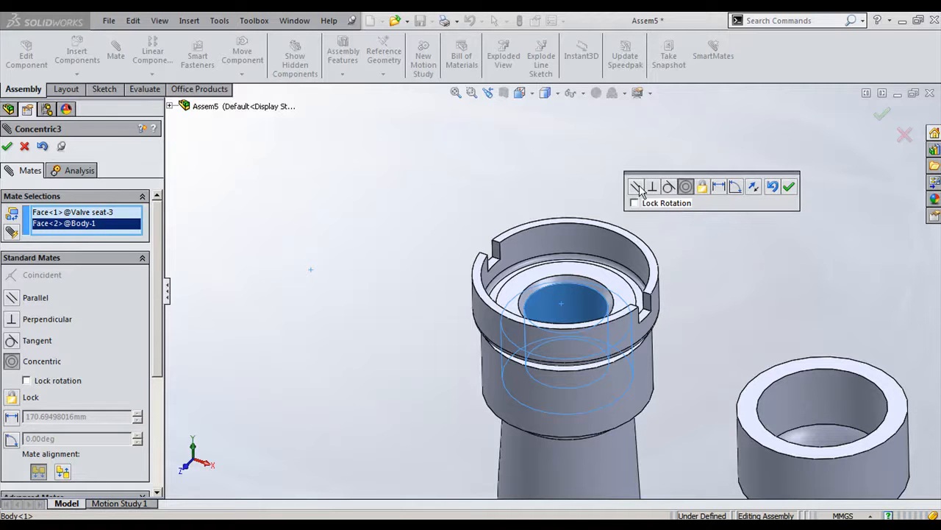
{"action": "left_click", "coordinate": [653, 185]}
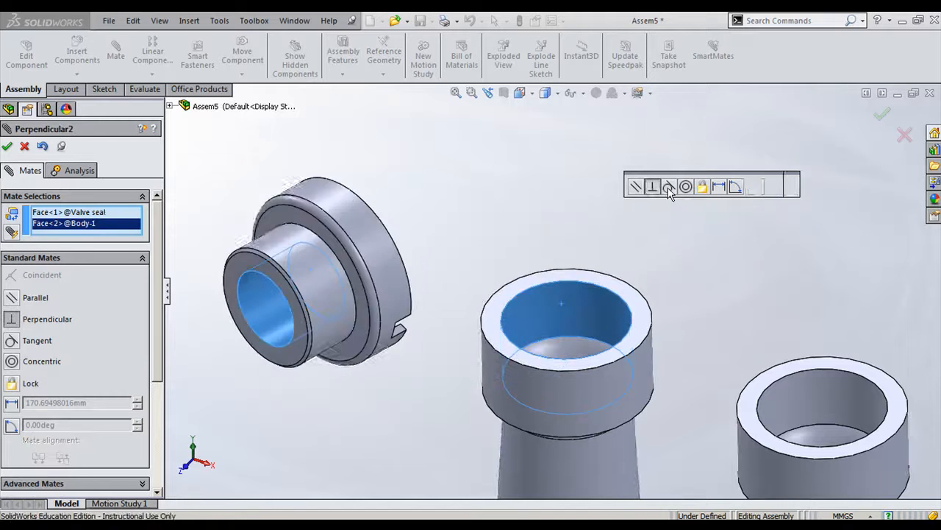
{"action": "left_click", "coordinate": [686, 185]}
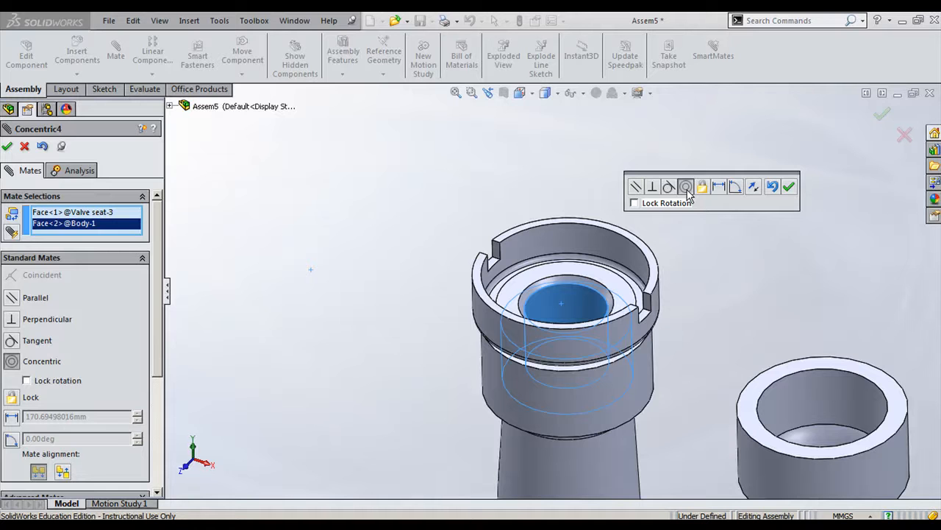
{"action": "left_click", "coordinate": [789, 185]}
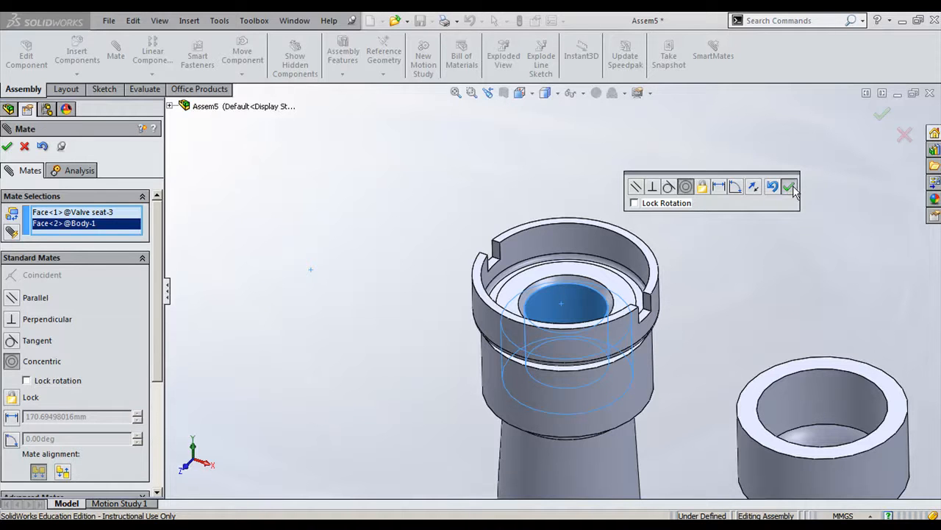
{"action": "left_click", "coordinate": [789, 186]}
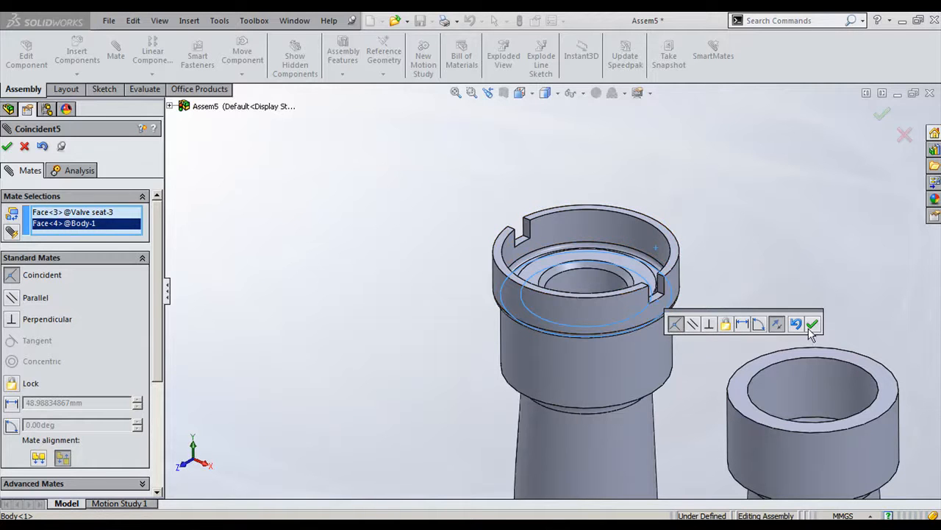
Confirm the coincident mate seating the valve seat on the left port's rim.
{"action": "left_click", "coordinate": [812, 324]}
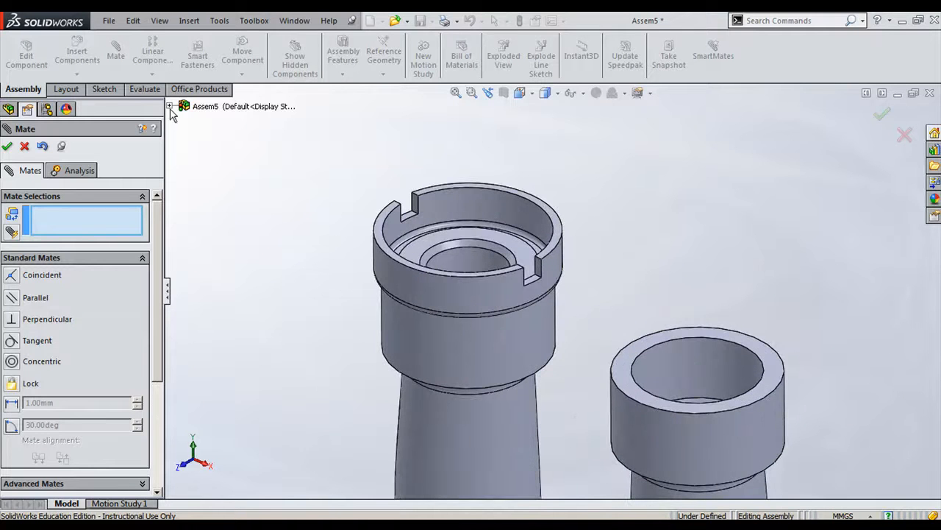
Mate the valve seat's Front Plane parallel to the assembly Front Plane to lock its rotation.
{"action": "left_click", "coordinate": [171, 105]}
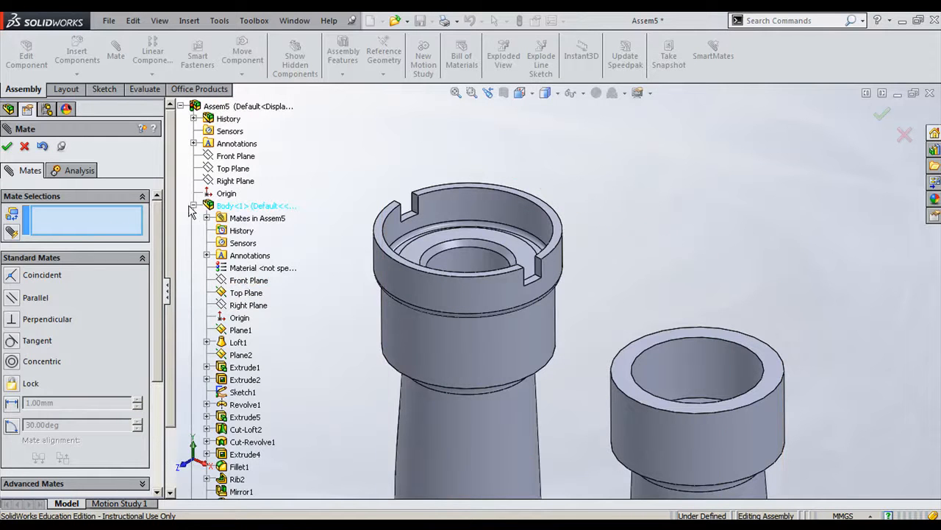
{"action": "left_click", "coordinate": [190, 206]}
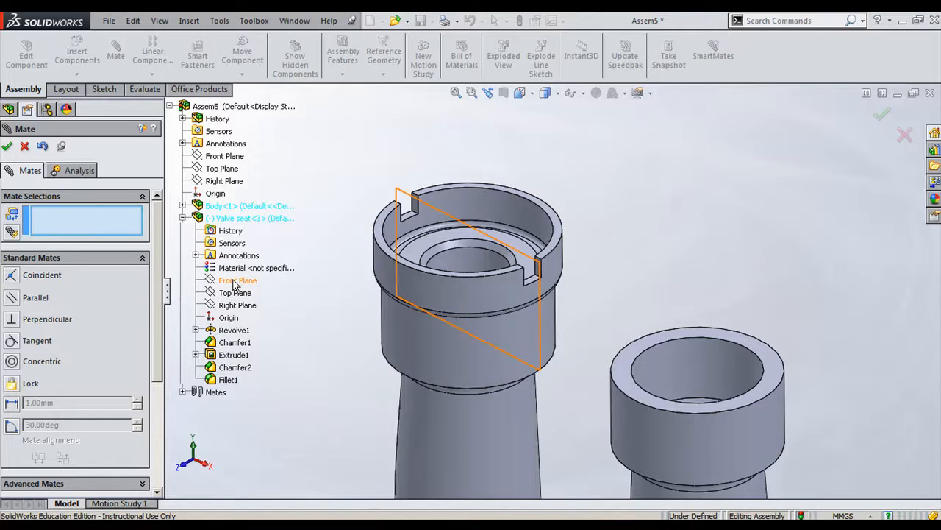
{"action": "left_click", "coordinate": [239, 279]}
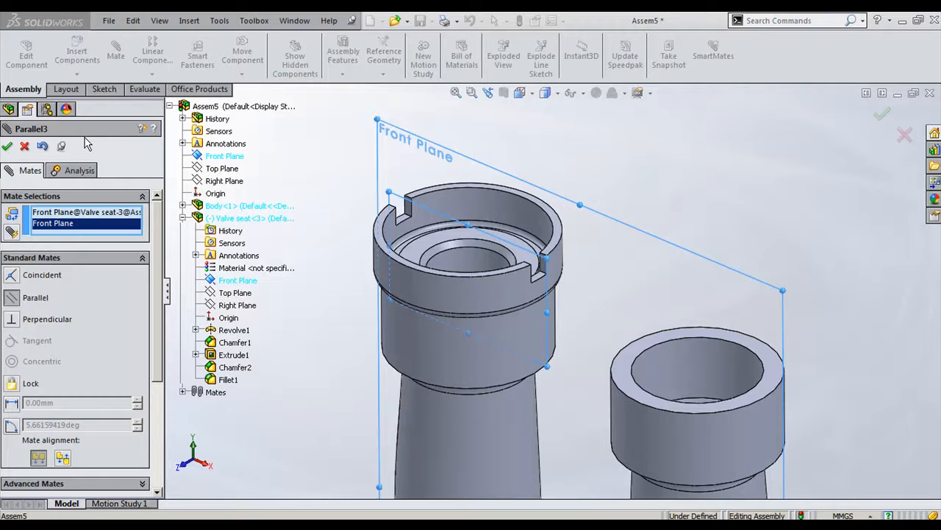
{"action": "mouse_move", "coordinate": [272, 147]}
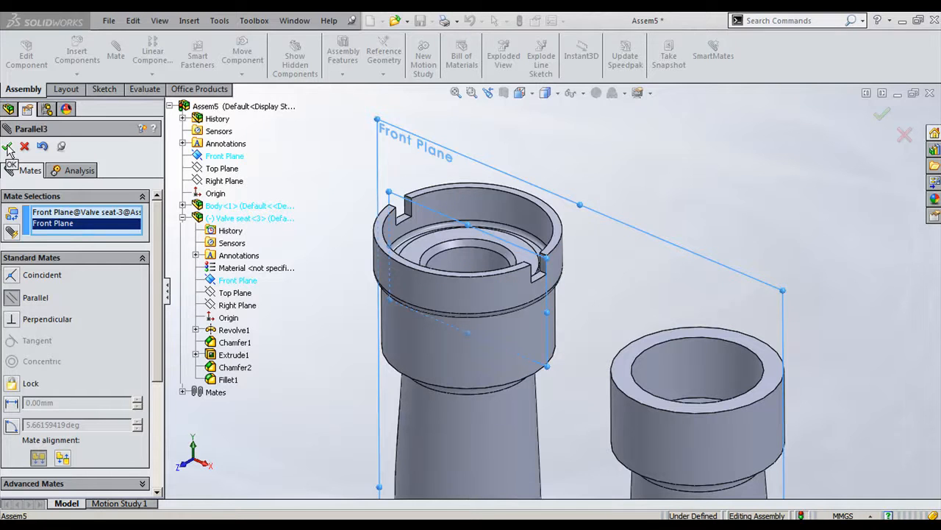
{"action": "left_click", "coordinate": [8, 146]}
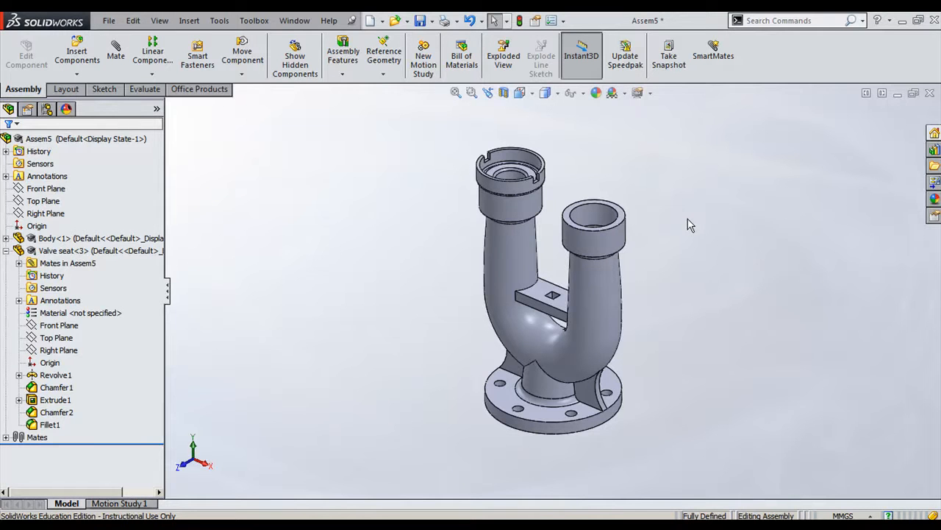
{"action": "left_click_drag", "start_coordinate": [552, 295], "coordinate": [522, 317]}
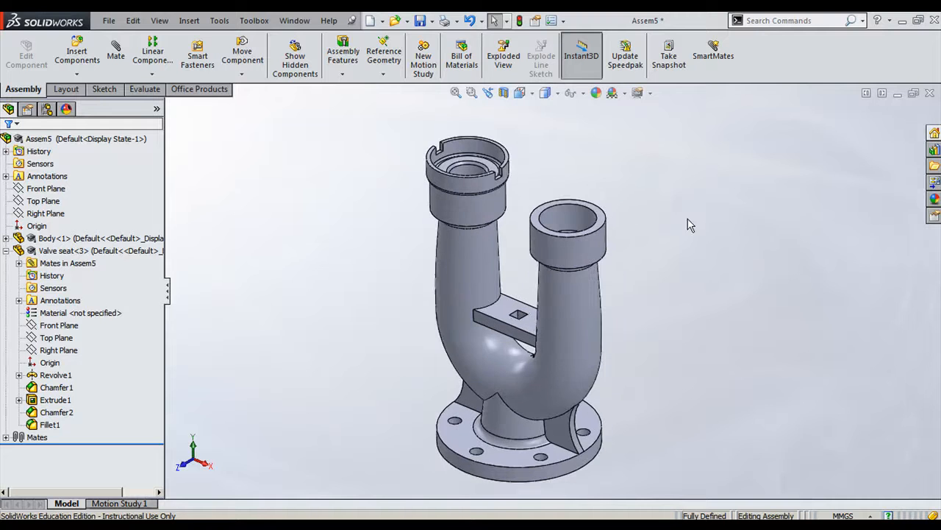
{"action": "mouse_move", "coordinate": [691, 232]}
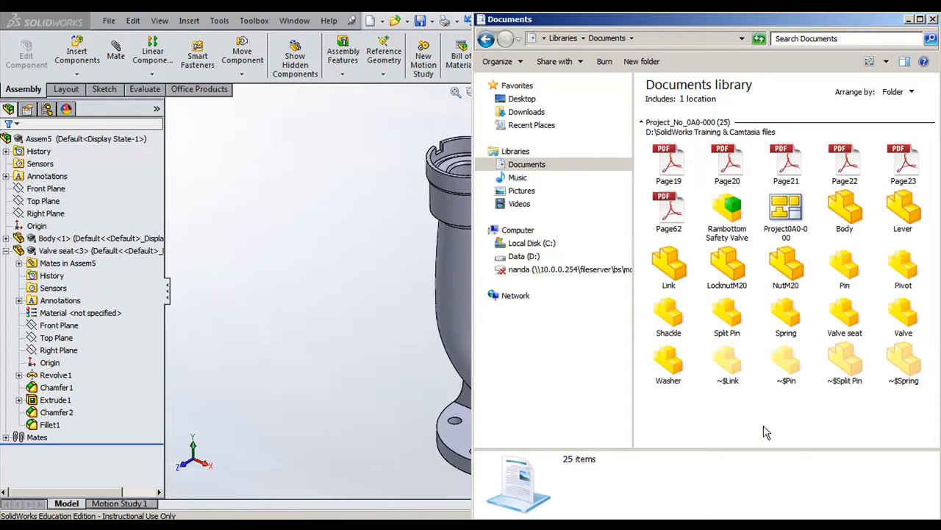
{"action": "mouse_move", "coordinate": [730, 430]}
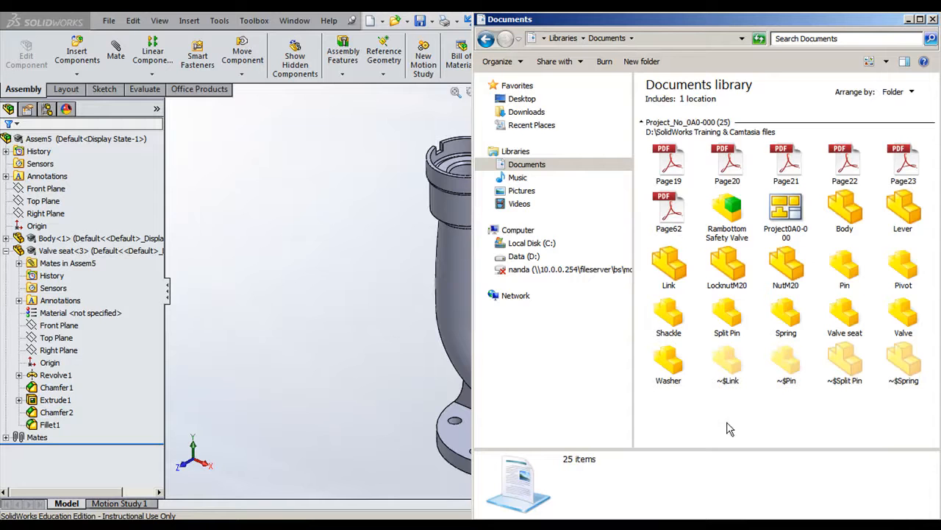
Drag a second Valve seat part file from the Documents window into the assembly.
{"action": "left_click", "coordinate": [844, 315]}
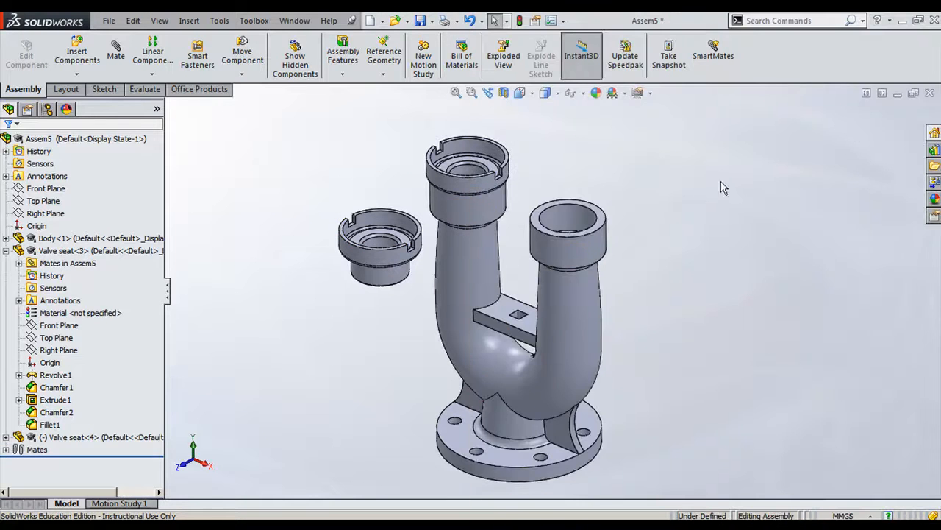
{"action": "scroll", "scroll_direction": "up", "scroll_amount": 3}
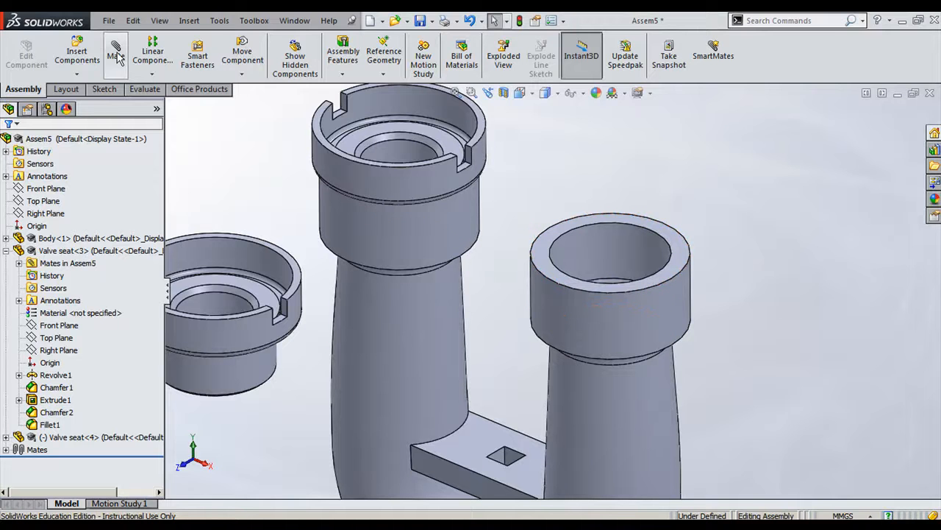
Mate the rim face of Valve seat-4 aligned with the rim face of Valve seat-3.
{"action": "left_click", "coordinate": [115, 56]}
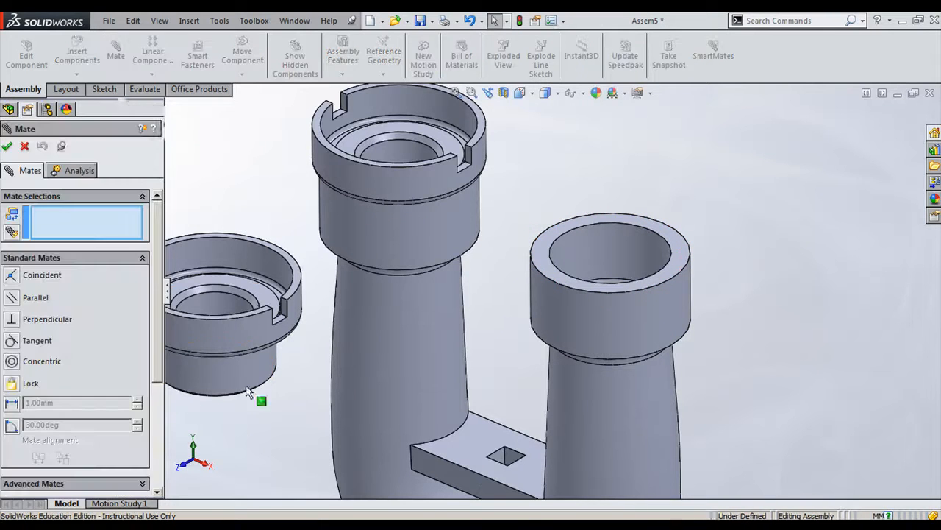
{"action": "left_click", "coordinate": [630, 262]}
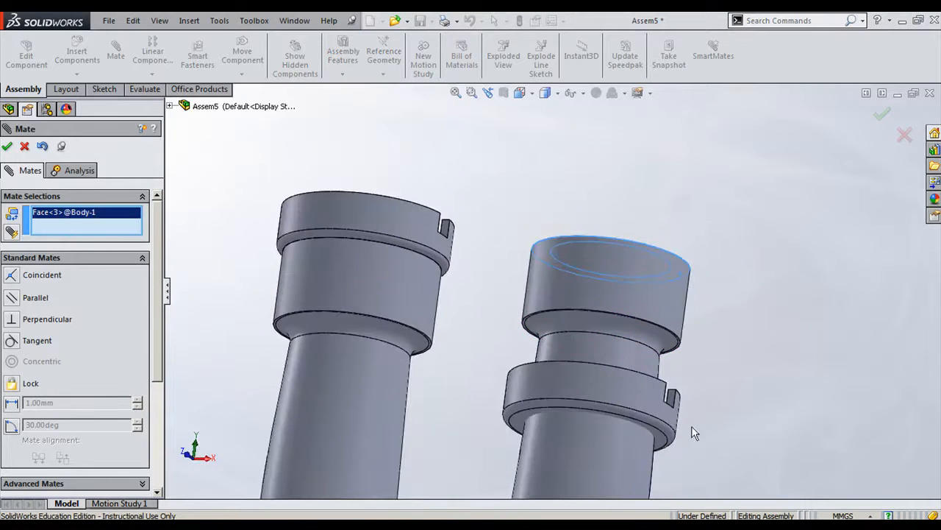
{"action": "left_click", "coordinate": [610, 265]}
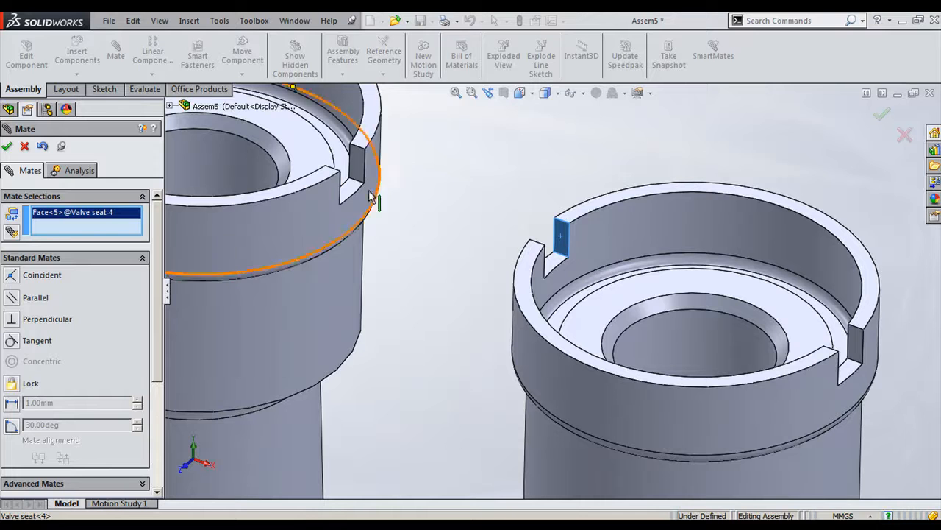
{"action": "left_click", "coordinate": [360, 169]}
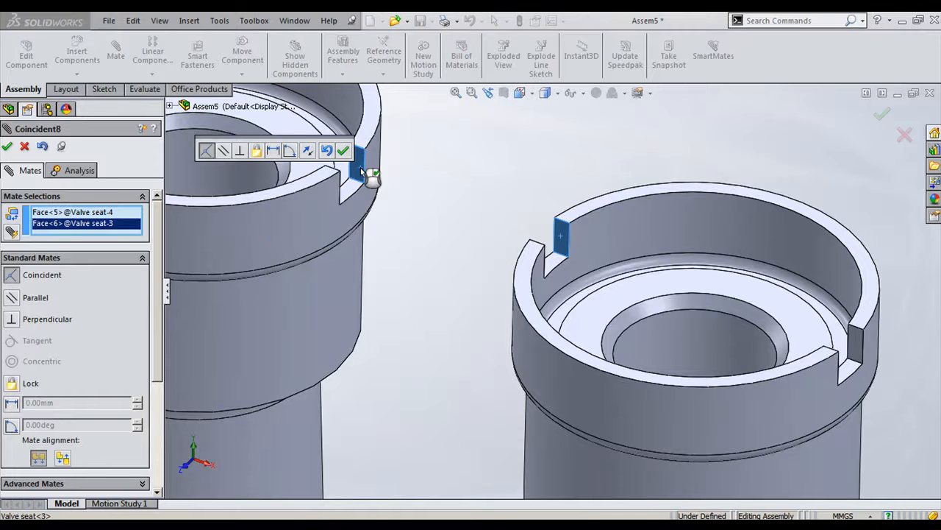
{"action": "left_click", "coordinate": [224, 151]}
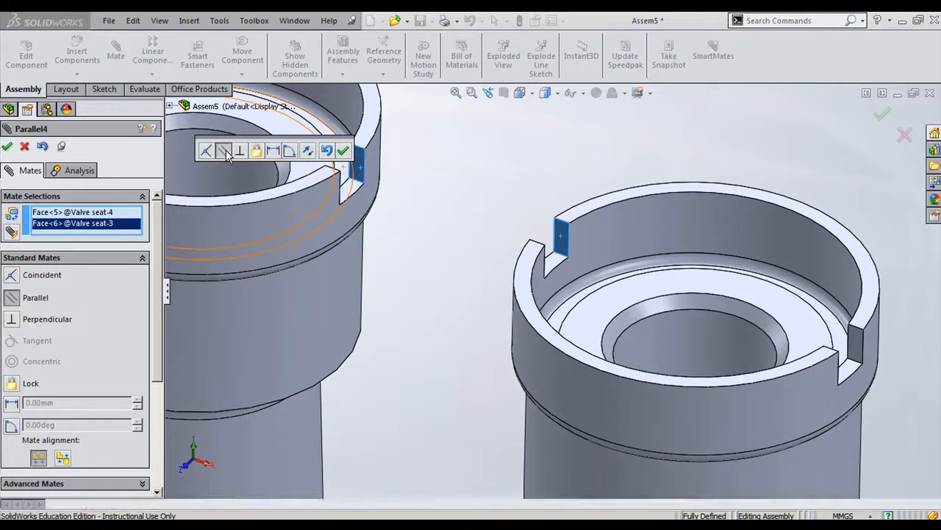
{"action": "mouse_move", "coordinate": [345, 150]}
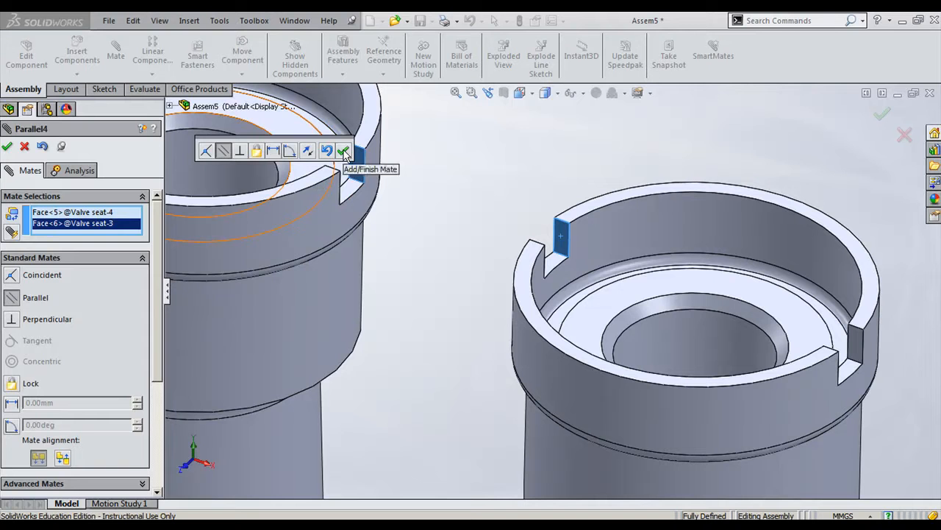
{"action": "left_click", "coordinate": [343, 150]}
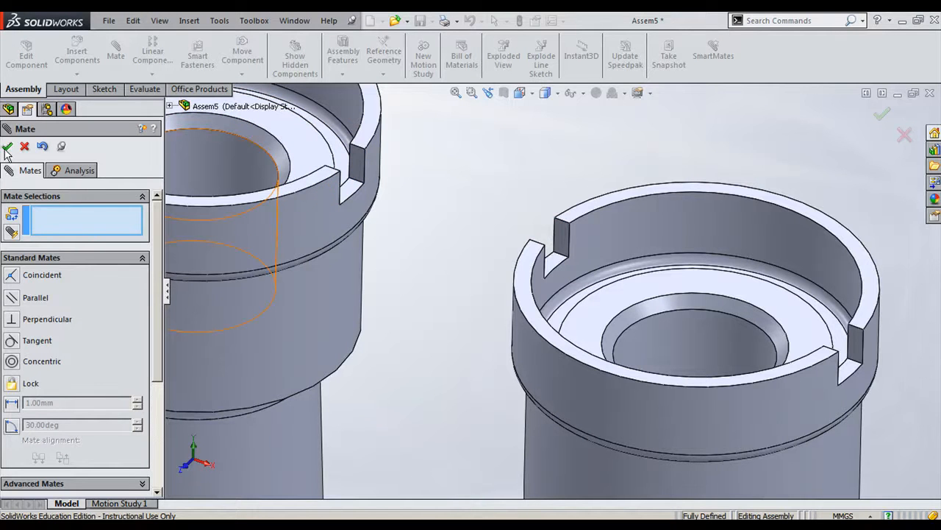
Finish mating and drag the Valve part file from Documents into the assembly viewport.
{"action": "left_click", "coordinate": [6, 147]}
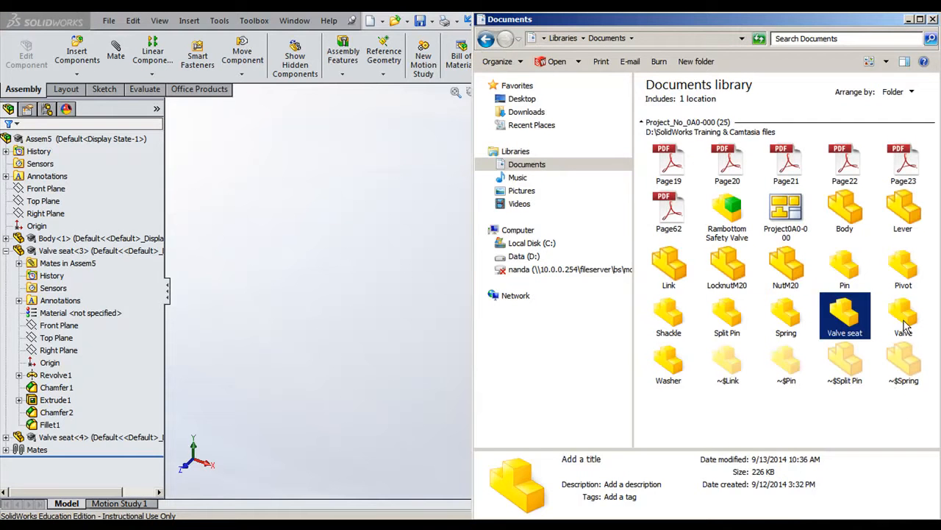
{"action": "left_click", "coordinate": [903, 317]}
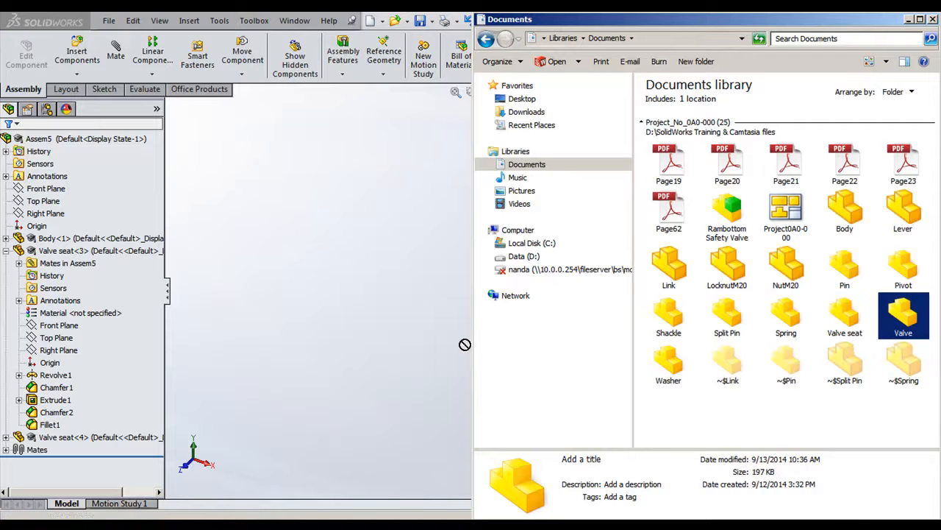
{"action": "left_click_drag", "start_coordinate": [903, 309], "coordinate": [439, 228]}
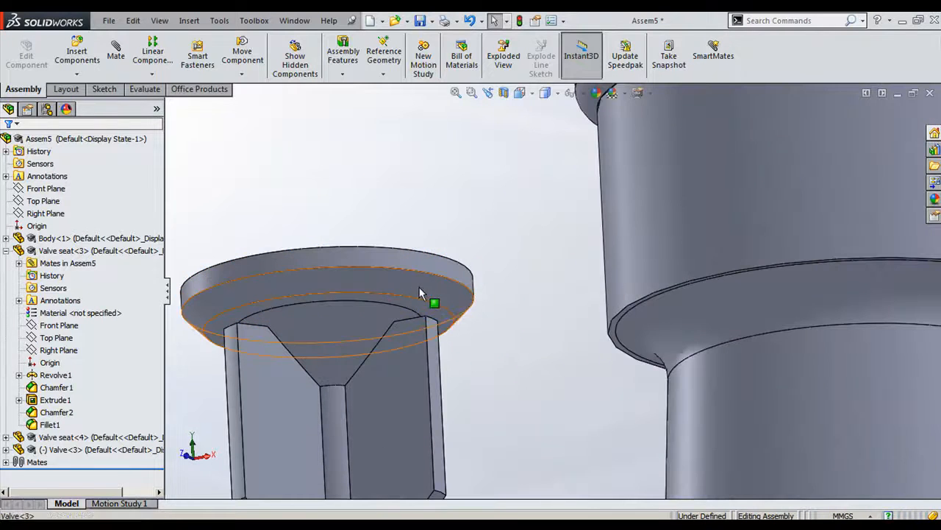
Move the valve over the first seat and mate its cone to the seat's conical bore.
{"action": "left_click_drag", "start_coordinate": [424, 294], "coordinate": [526, 400]}
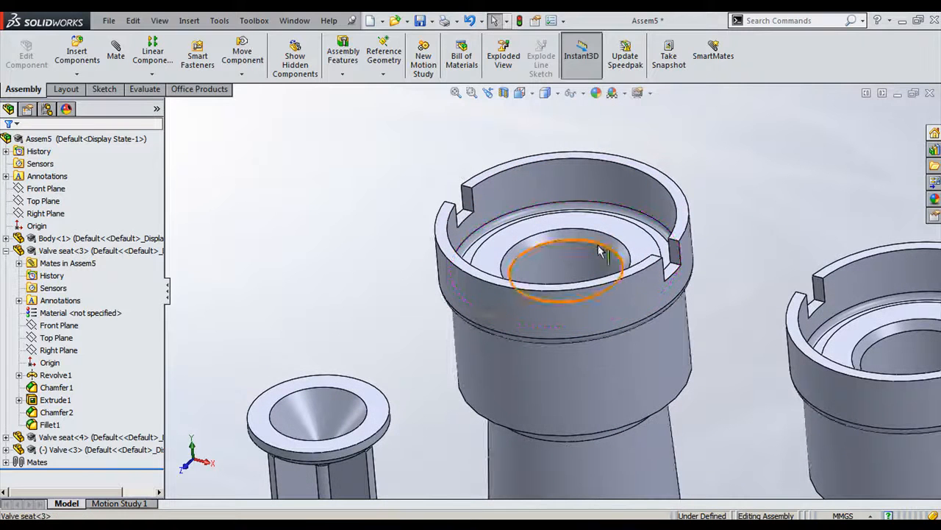
{"action": "mouse_move", "coordinate": [603, 248]}
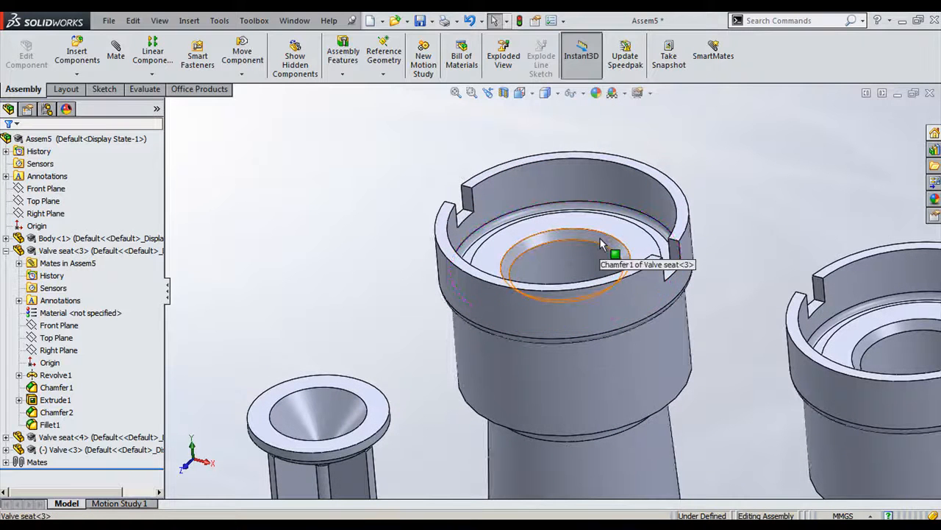
{"action": "left_click_drag", "start_coordinate": [603, 243], "coordinate": [353, 244]}
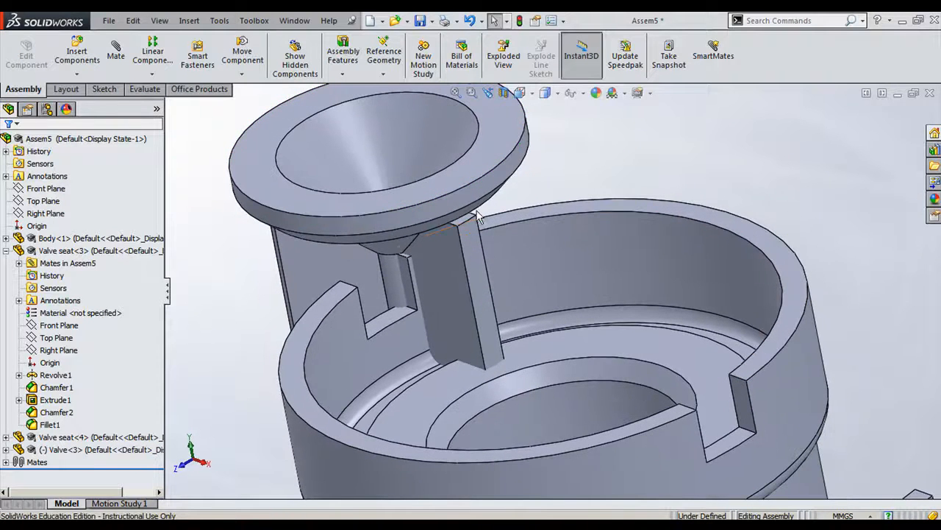
{"action": "mouse_move", "coordinate": [478, 213]}
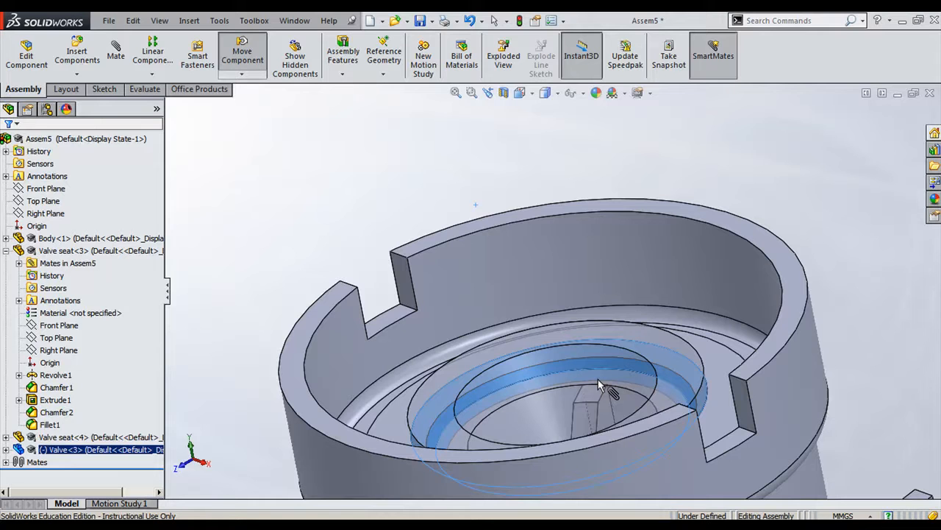
{"action": "left_click", "coordinate": [600, 383]}
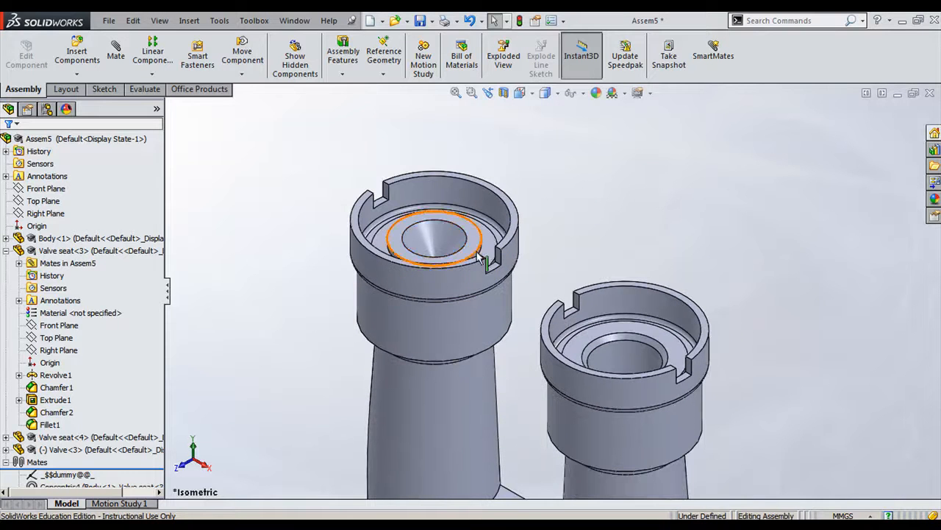
Copy the seated valve with its mates onto the bore face of Valve seat-4.
{"action": "left_click", "coordinate": [629, 379]}
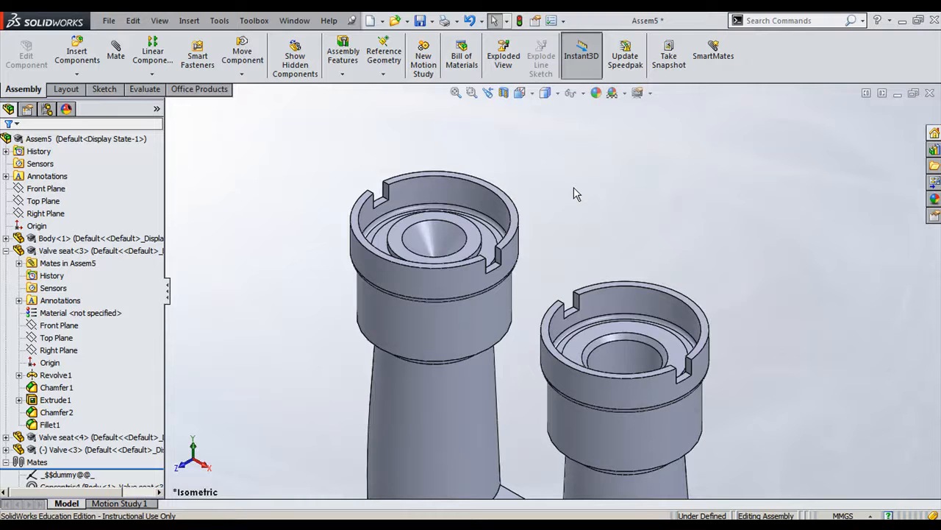
{"action": "left_click", "coordinate": [441, 235]}
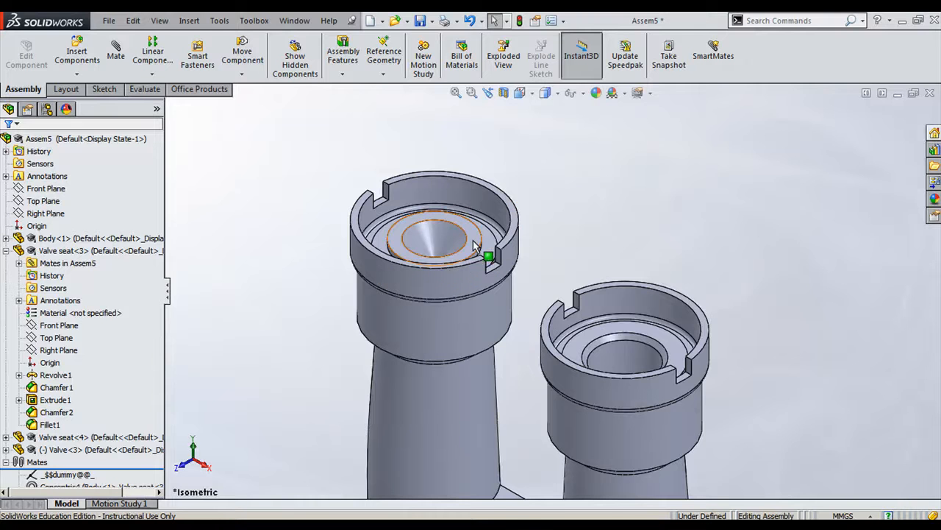
{"action": "right_click", "coordinate": [430, 236]}
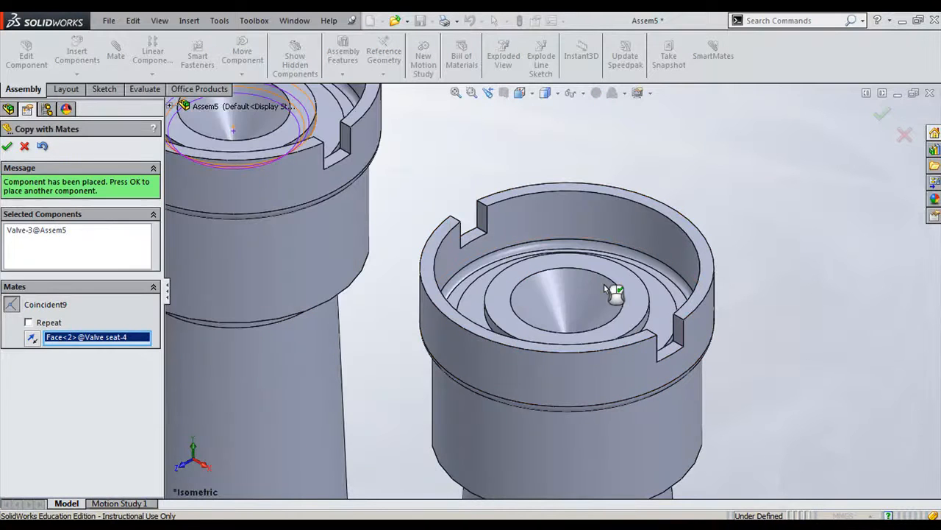
{"action": "left_click", "coordinate": [6, 146]}
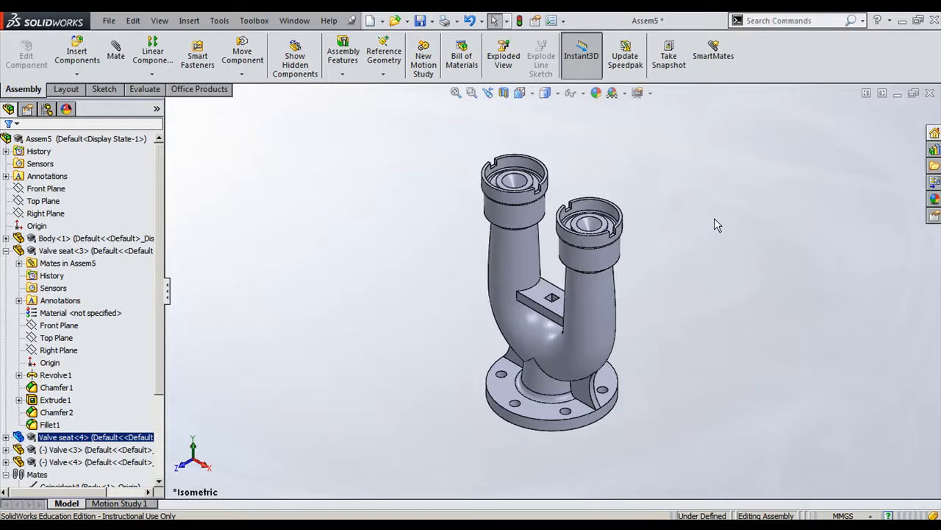
{"action": "mouse_move", "coordinate": [719, 233]}
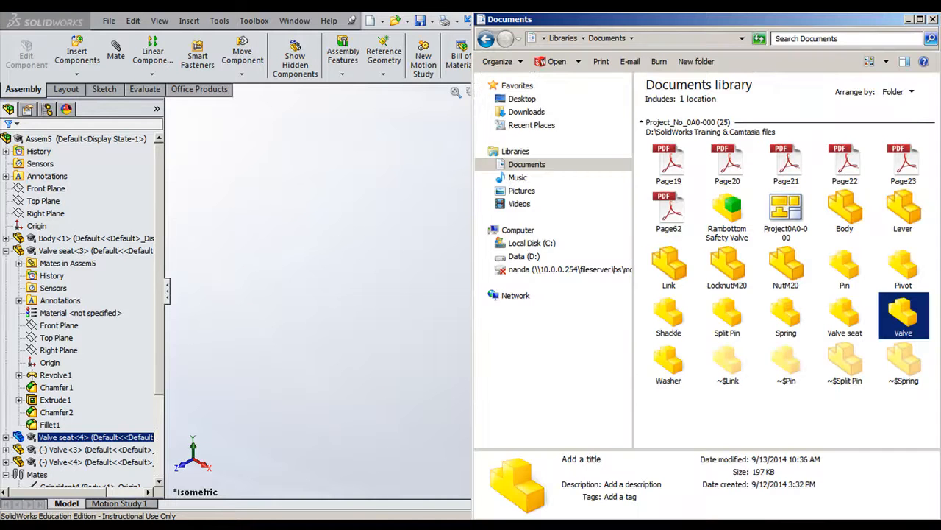
{"action": "mouse_move", "coordinate": [836, 406]}
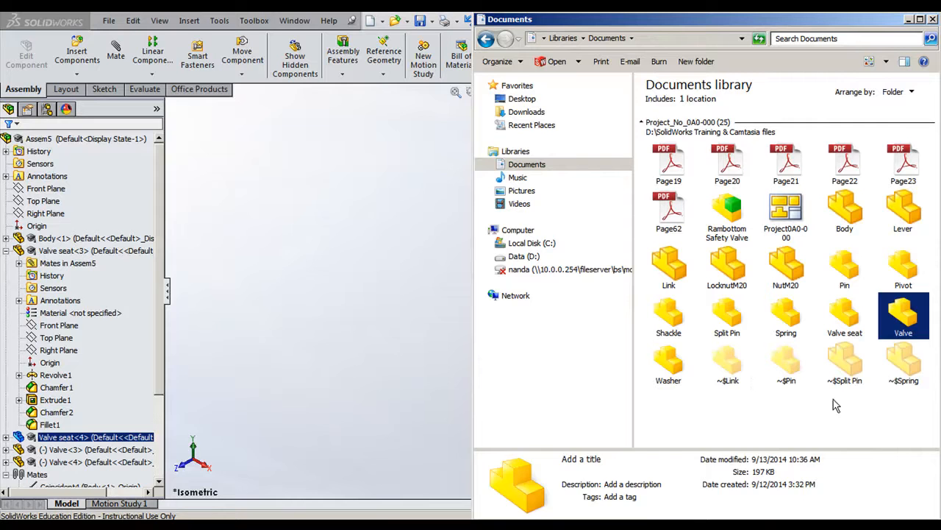
Switch to the Documents Explorer window of project part files.
{"action": "left_click", "coordinate": [835, 406]}
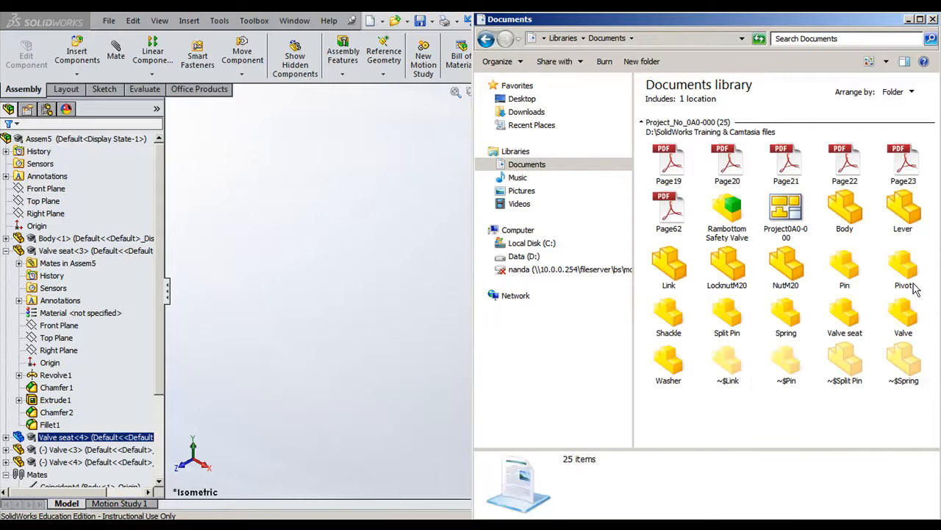
{"action": "mouse_move", "coordinate": [768, 420]}
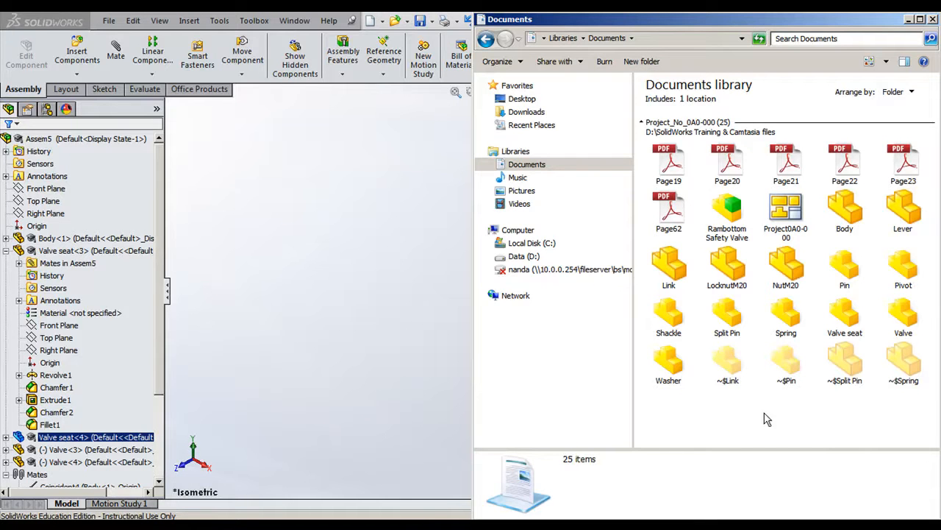